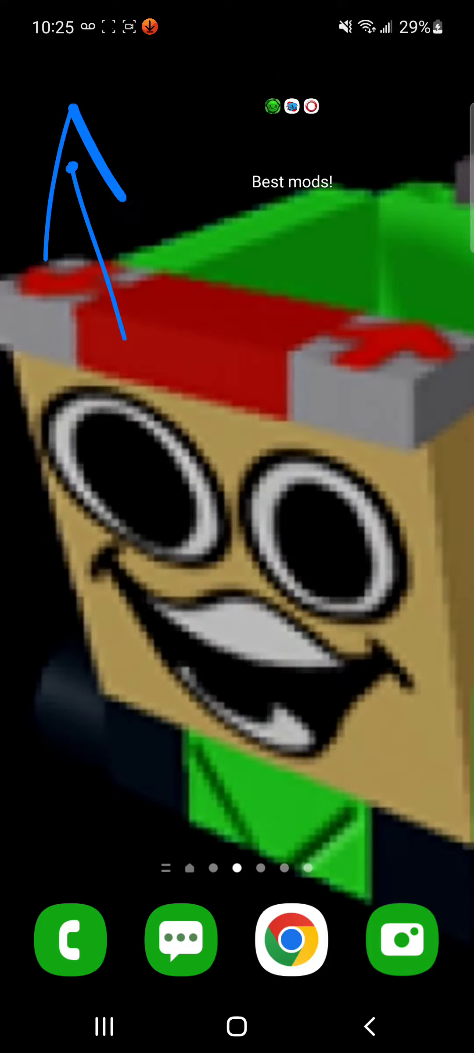
# Step: Swipe across the home screen to reach and launch the FlipaClip projects gallery
pyautogui.hscroll(-3)
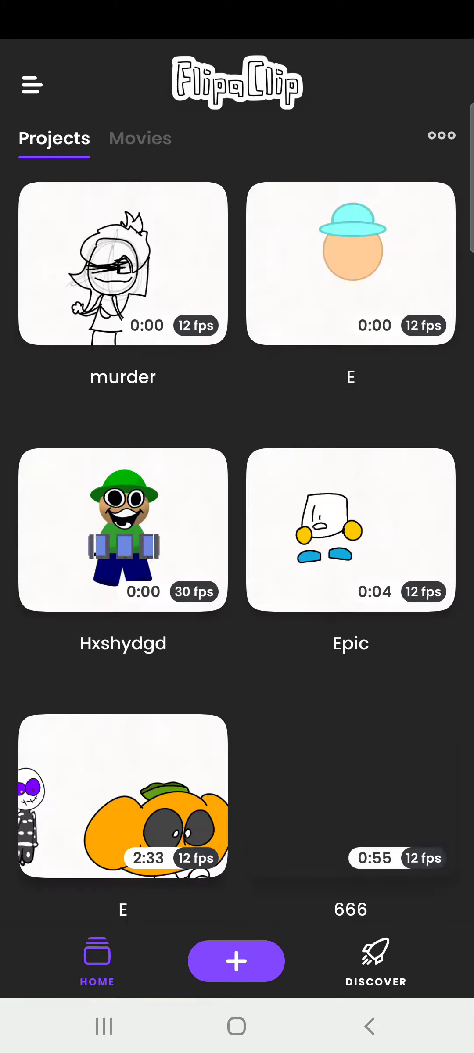
# Step: Start a new project from the purple + button on the Projects tab
pyautogui.click(235, 960)
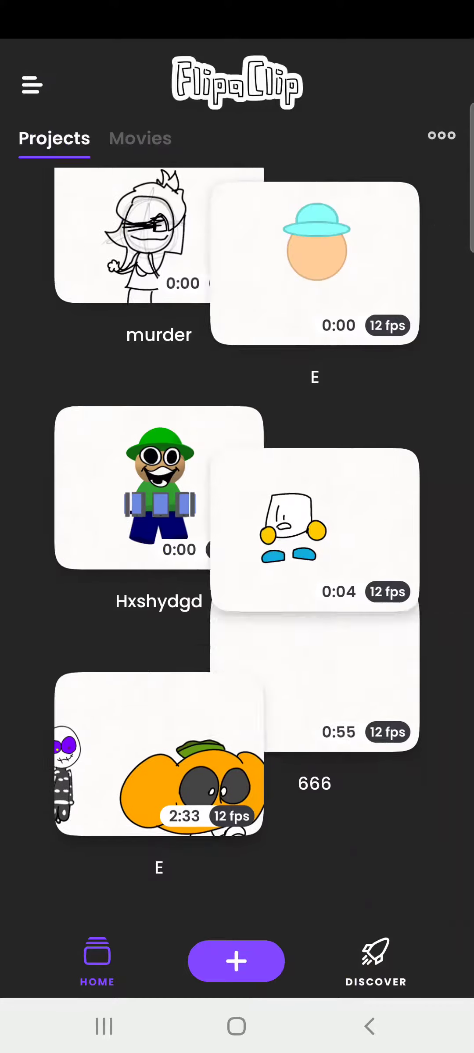
pyautogui.click(236, 960)
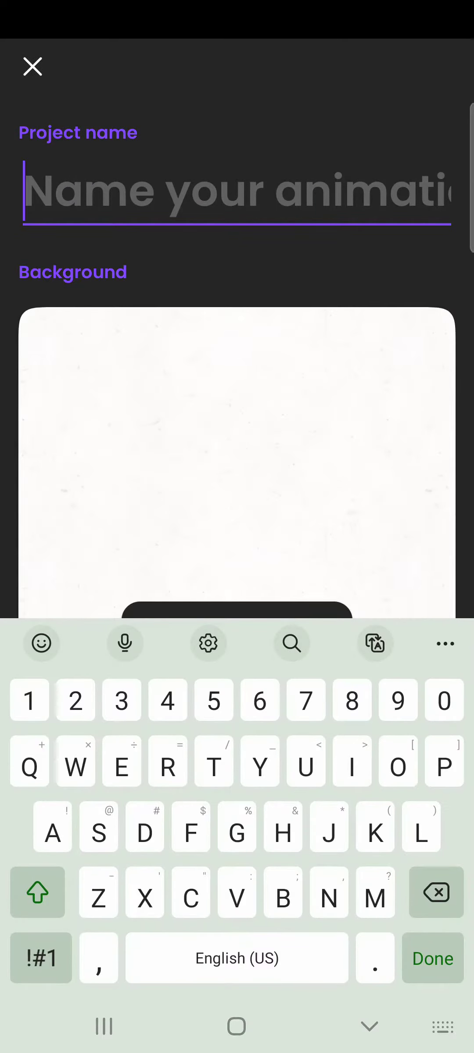
# Step: Name the project 'Among us', correcting the mistyped 'Apmgn', and create it on a white background
pyautogui.write('Apmgn')
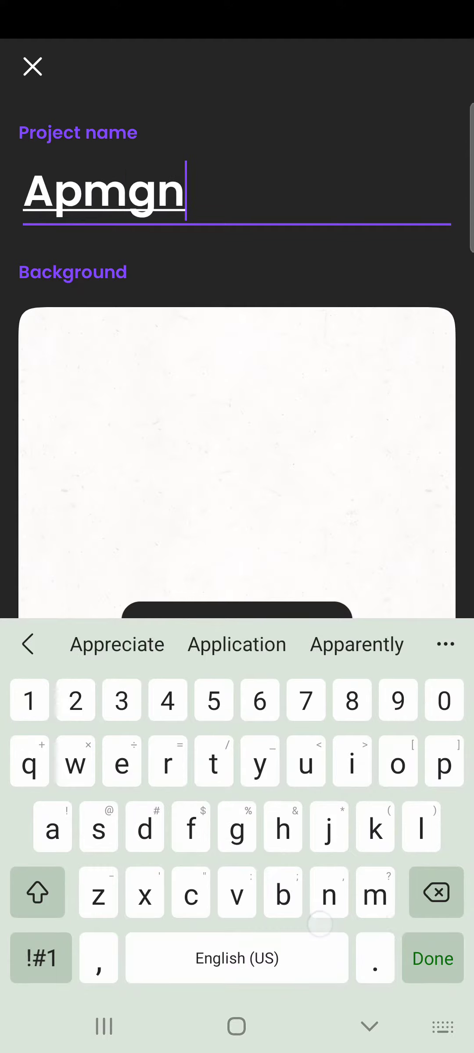
pyautogui.press('Backspace')
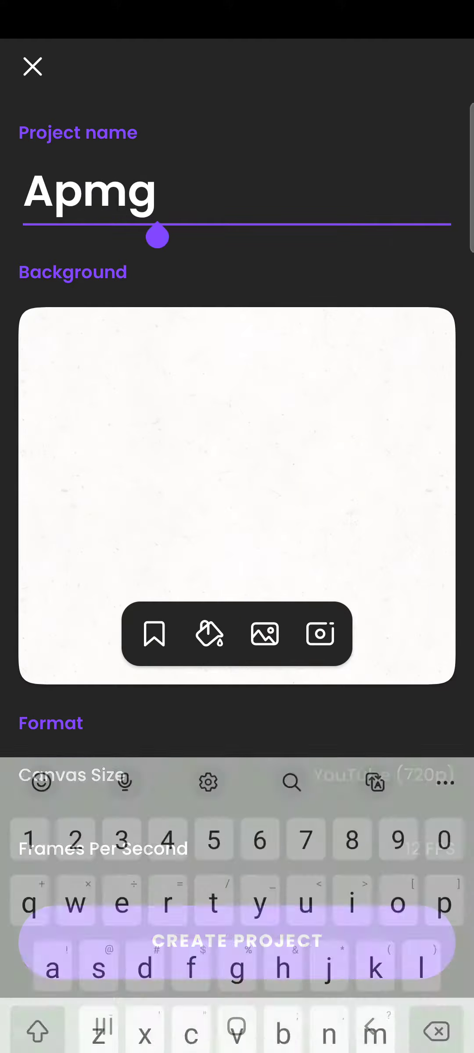
pyautogui.write('Among us')
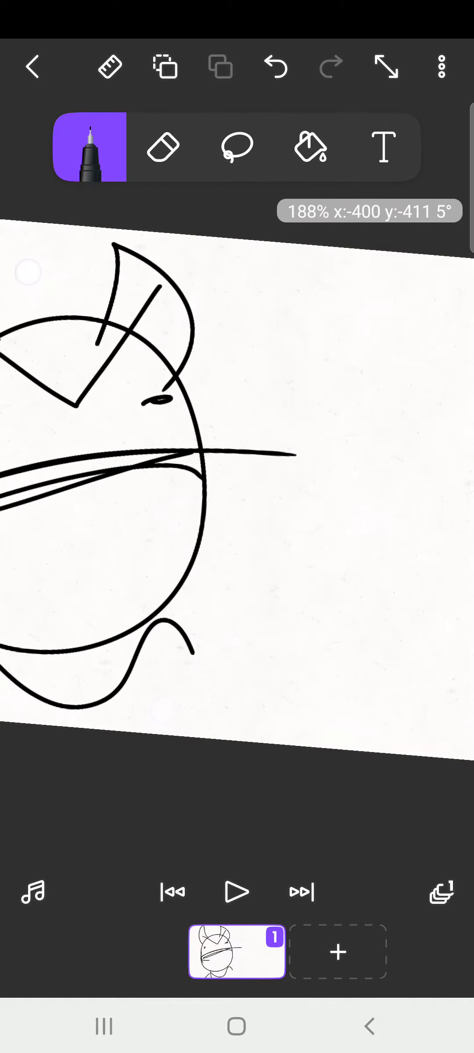
# Step: Add a blank frame 2 after the sketched first frame, with onion skin showing through
pyautogui.moveTo(221, 402); pyautogui.dragTo(281, 261)
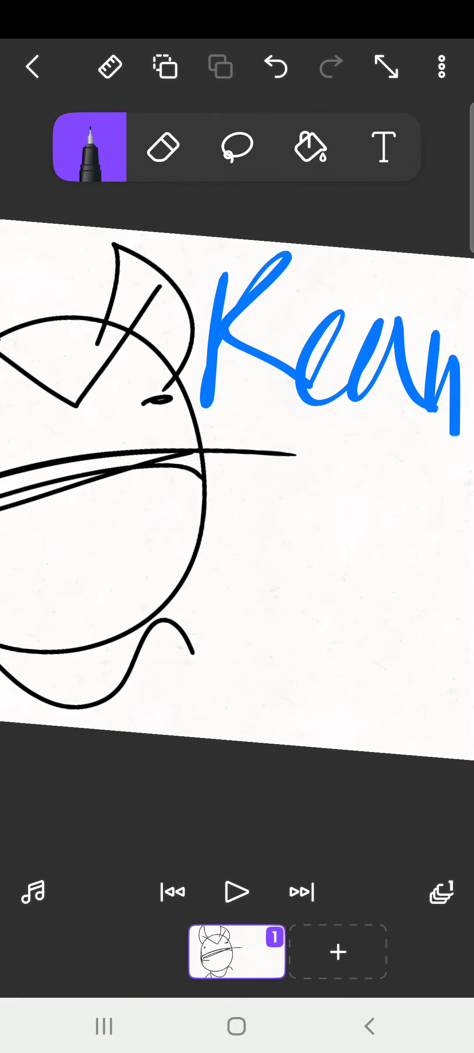
pyautogui.moveTo(168, 511); pyautogui.dragTo(402, 456)
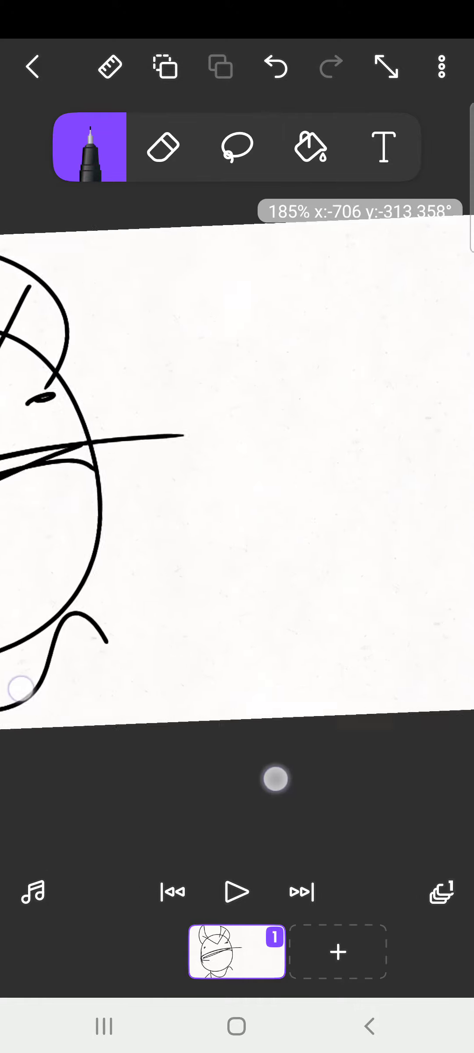
pyautogui.moveTo(208, 232); pyautogui.dragTo(124, 520)
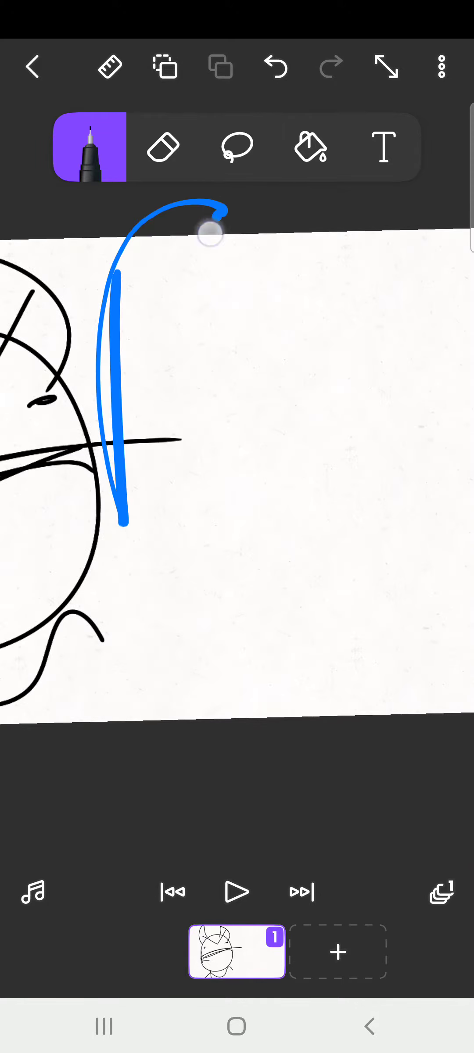
pyautogui.moveTo(209, 233); pyautogui.dragTo(392, 497)
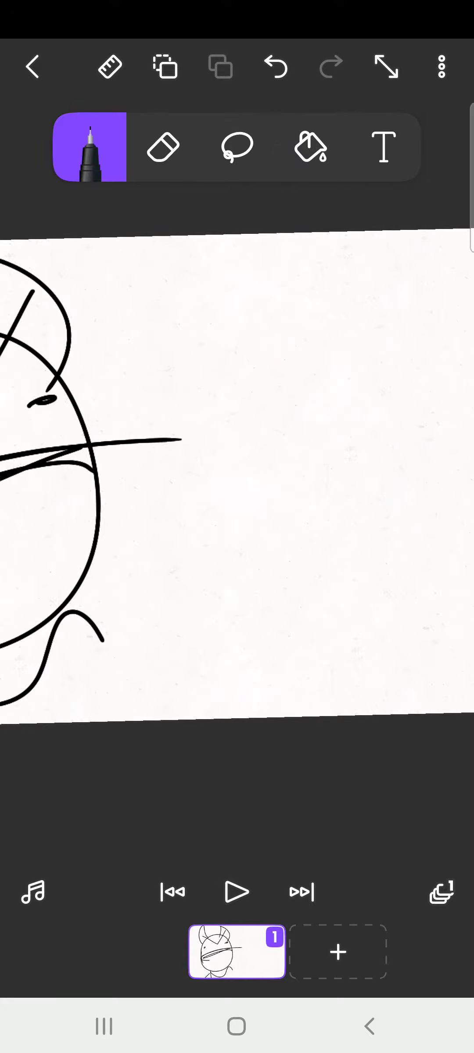
pyautogui.click(338, 951)
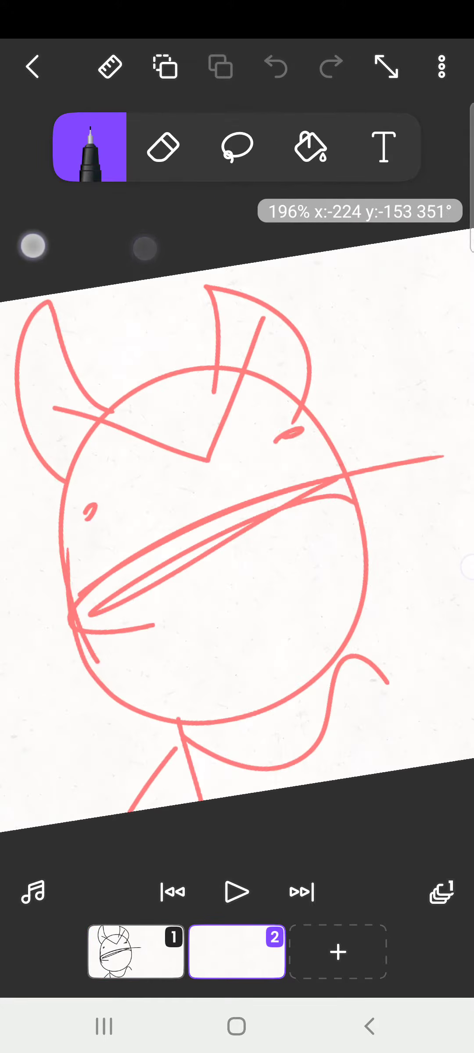